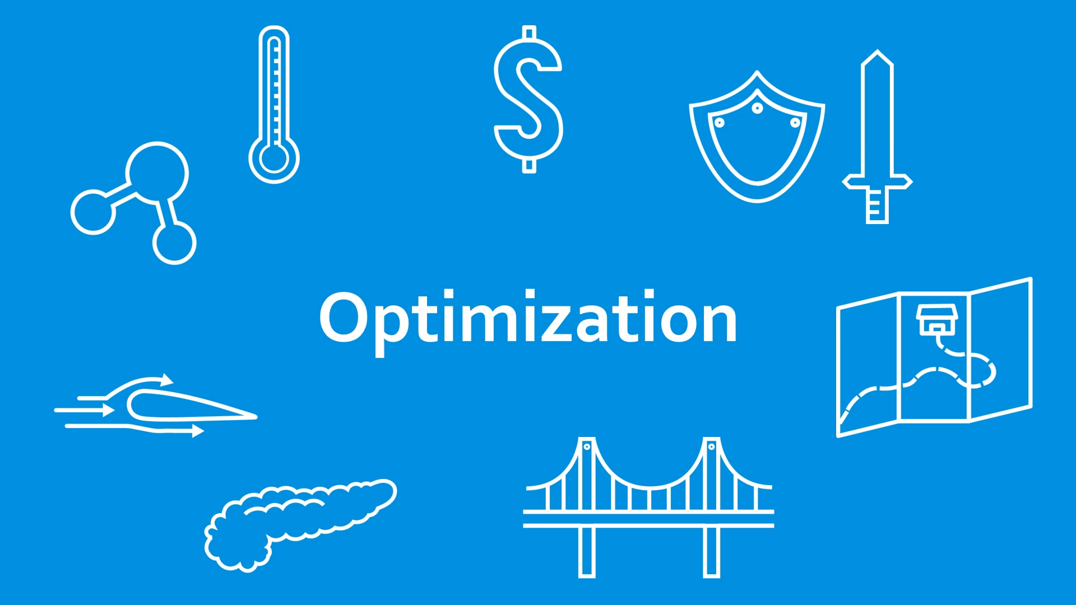
Advance the slideshow from the Summary slide to the Other Topics slide
key(Right)
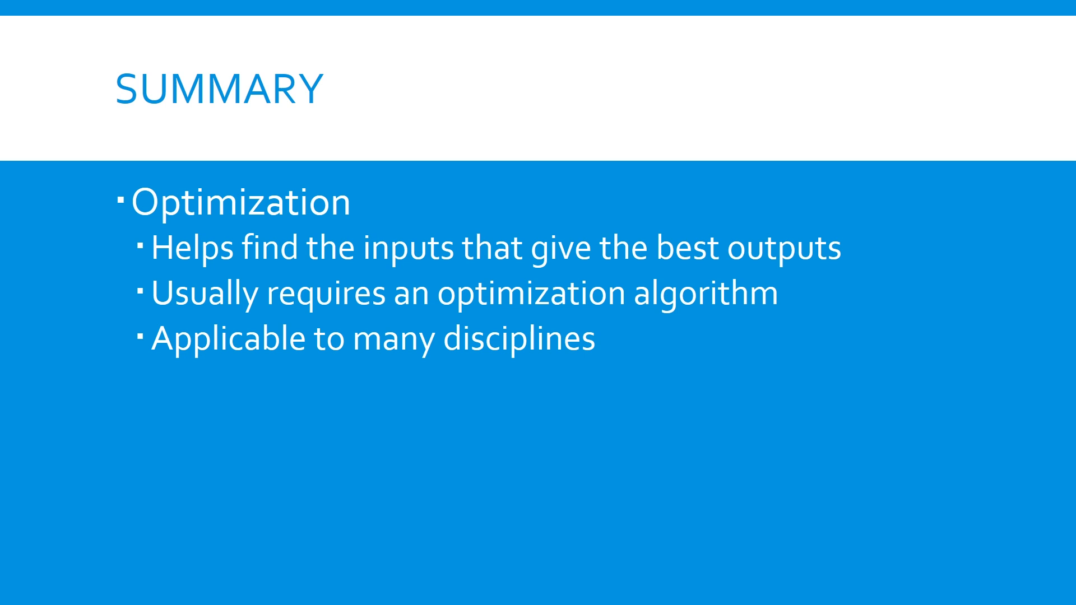
key(right)
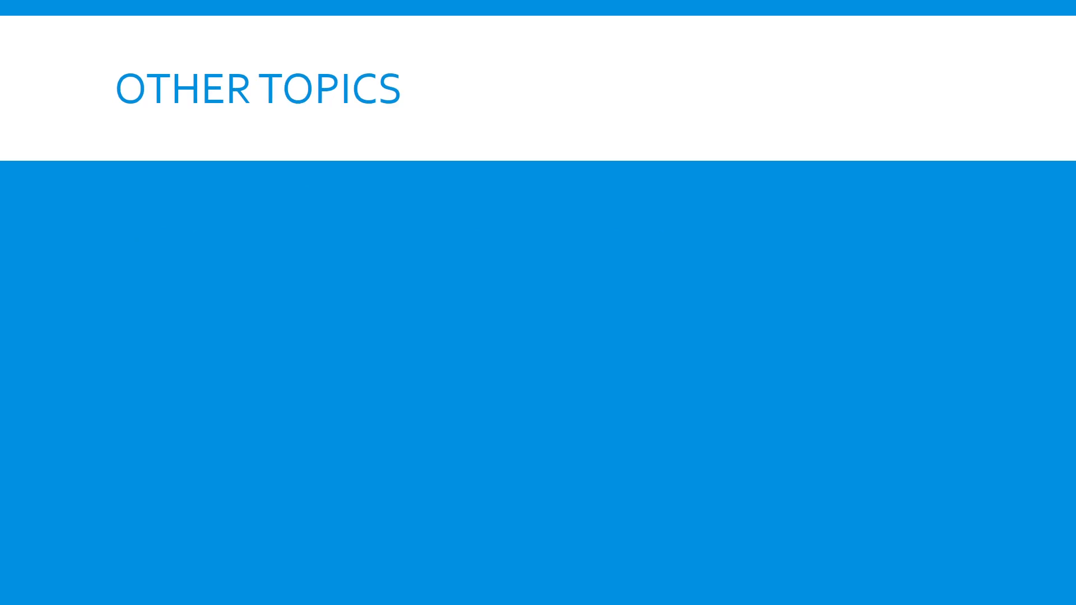